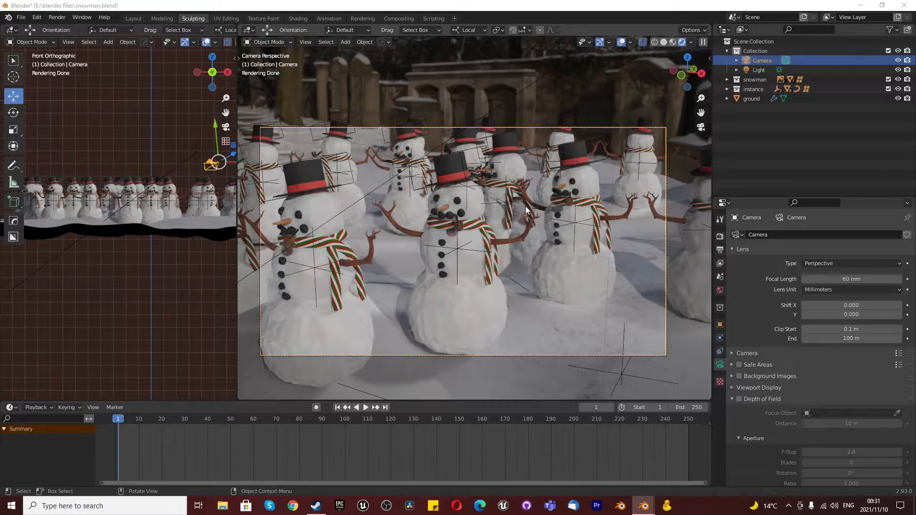
{"action": "mouse_move", "coordinate": [410, 154]}
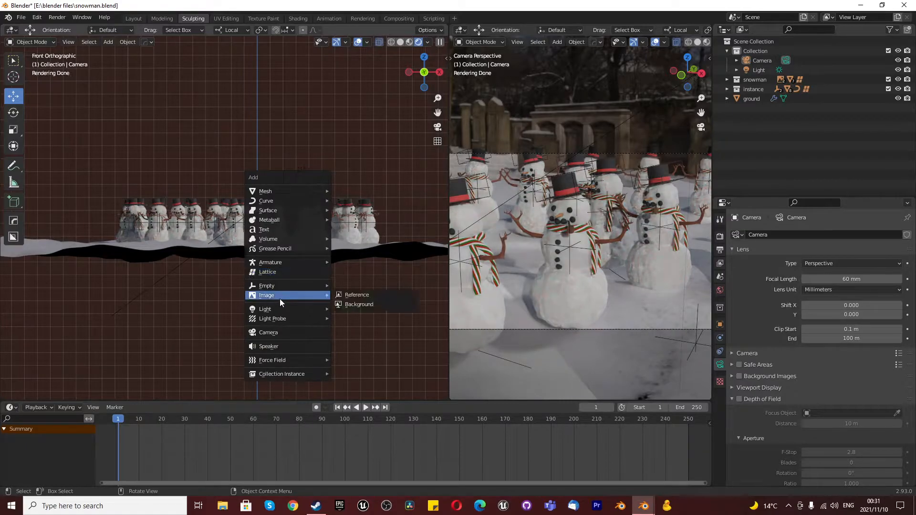
{"action": "mouse_move", "coordinate": [266, 285]}
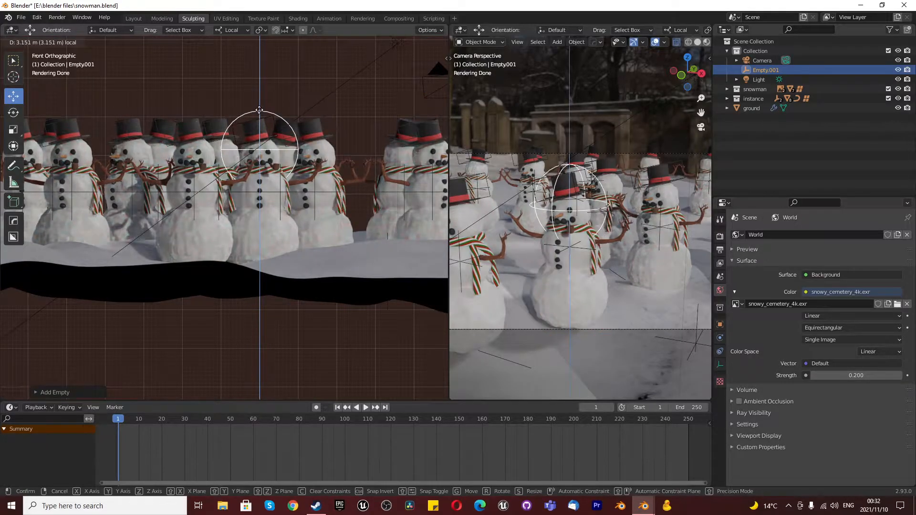
Place a sphere empty at the front snowman's head and rename it 'camera focus empty'
{"action": "left_click", "coordinate": [259, 151]}
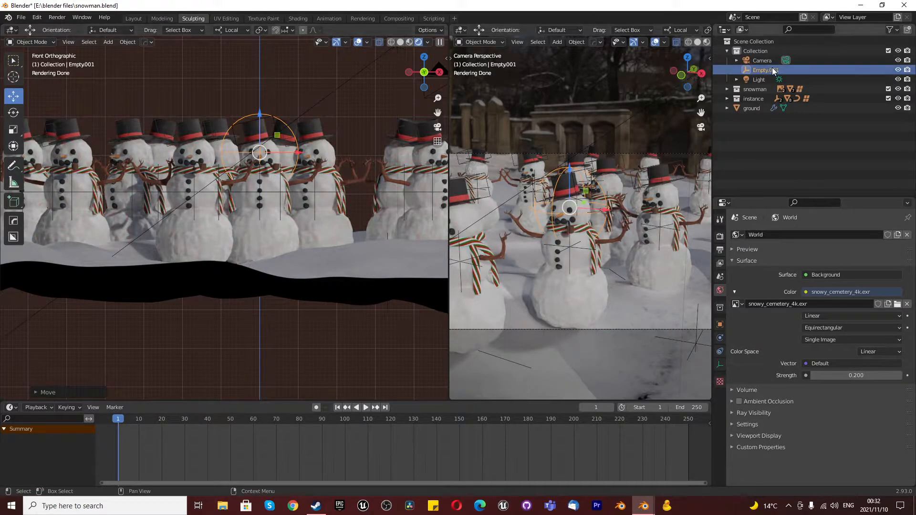
{"action": "double_click", "coordinate": [762, 69]}
{"action": "type", "text": "camera focus empty"}
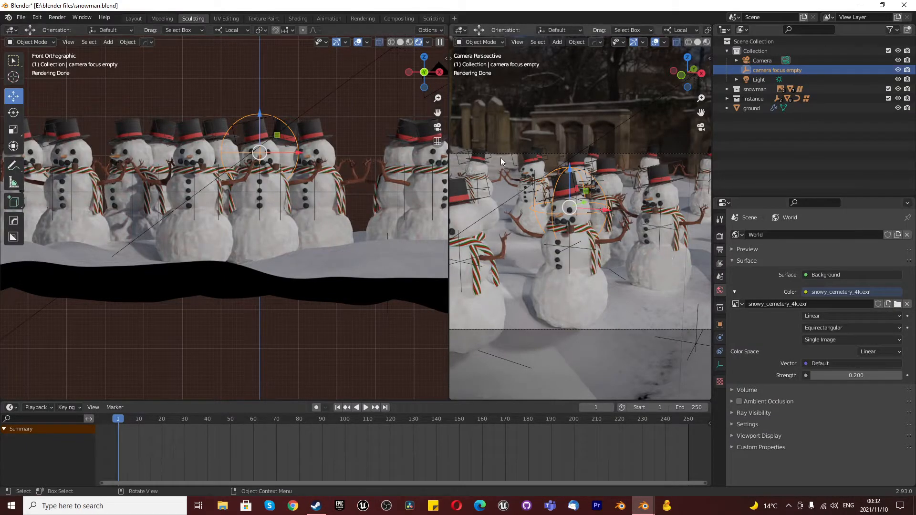
Enable Depth of Field on the Camera with F-Stop 0.1, heavily blurring the scene
{"action": "left_click", "coordinate": [761, 60]}
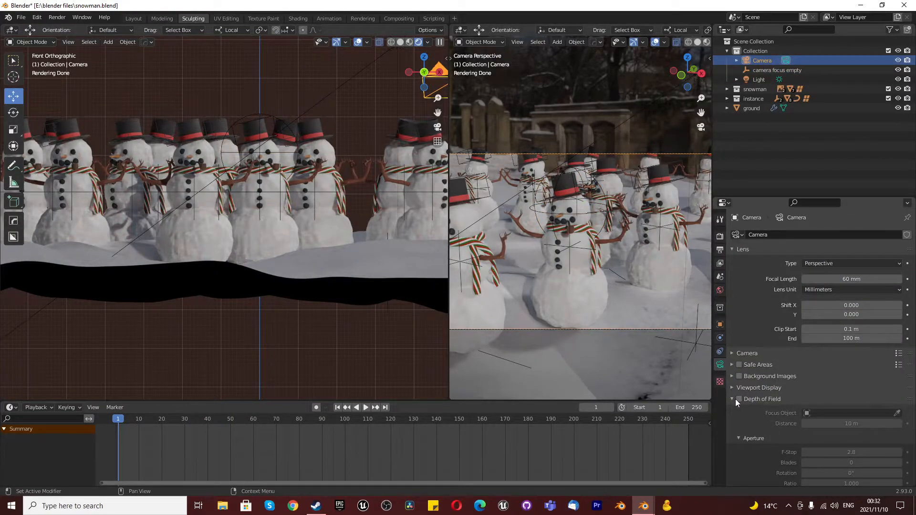
{"action": "left_click", "coordinate": [739, 399]}
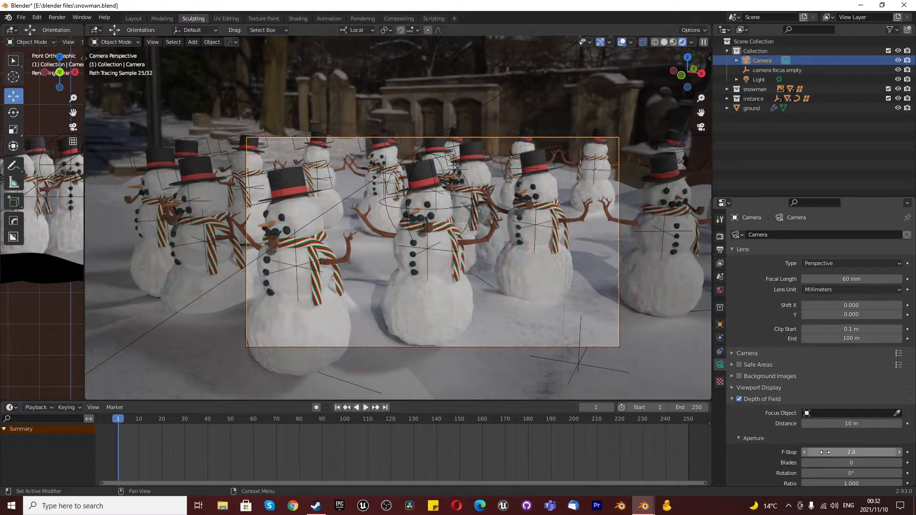
{"action": "left_click", "coordinate": [850, 451]}
{"action": "type", "text": "0.1"}
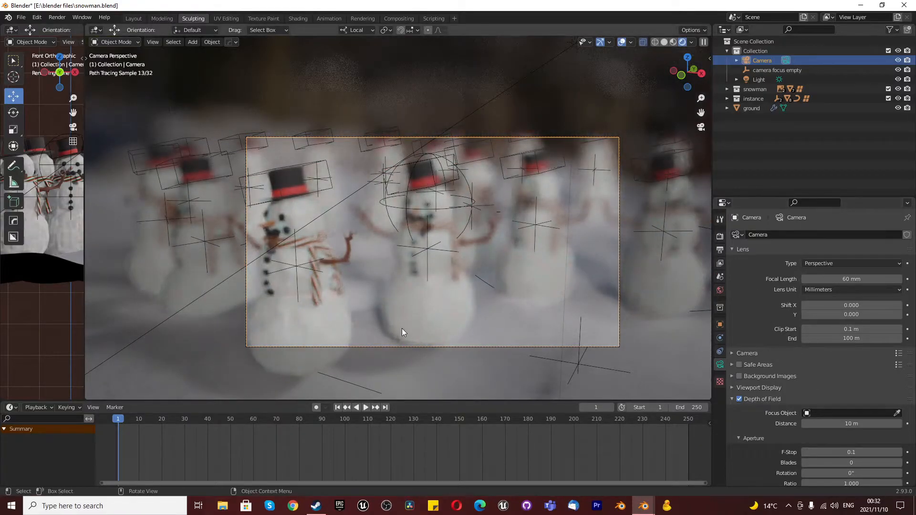
{"action": "left_click", "coordinate": [847, 413]}
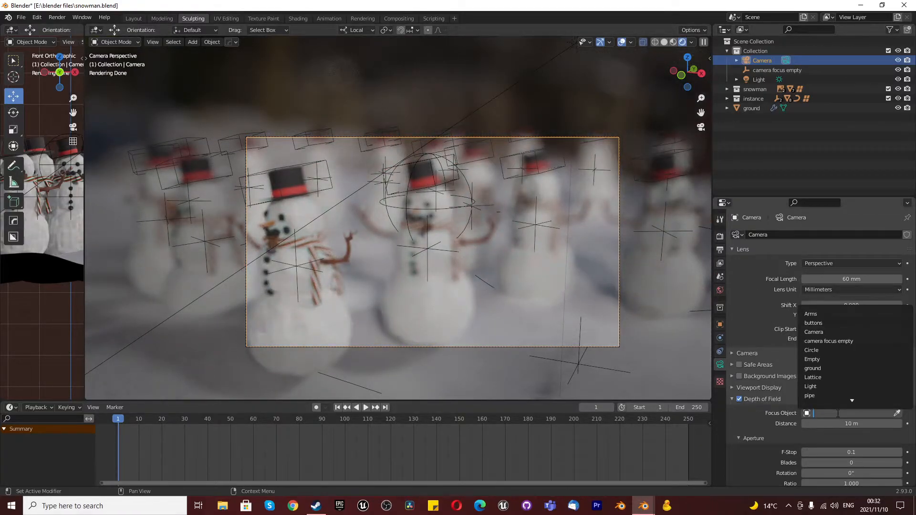
Set Focus Object to 'camera focus empty' and raise F-Stop to 0.3 so front snowmen stay sharp
{"action": "left_click", "coordinate": [828, 340]}
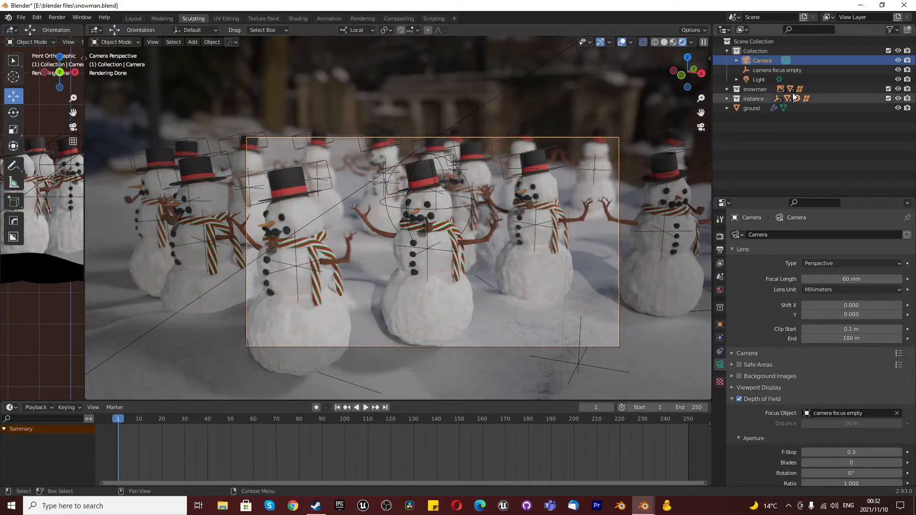
Keyframe the empty's location at frames 1 and 50 on different snowmen, then return to frame 1
{"action": "left_click", "coordinate": [777, 70]}
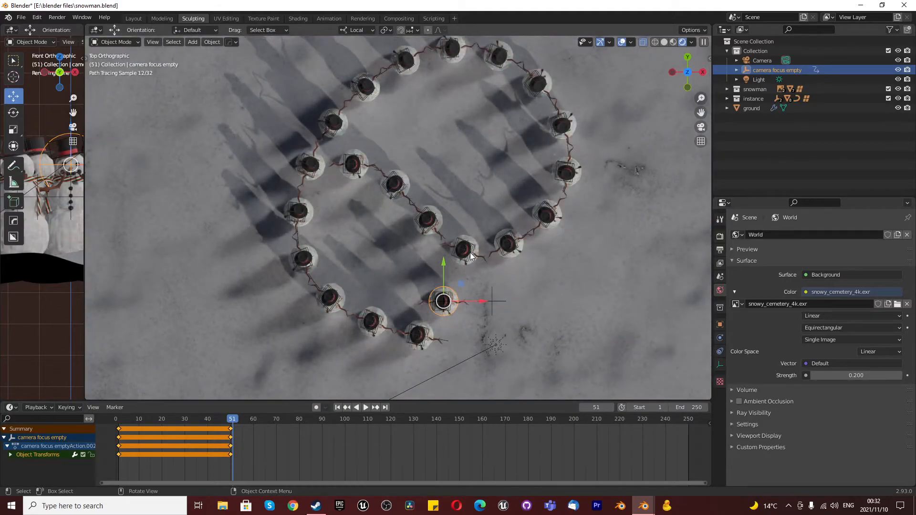
{"action": "key", "text": "g"}
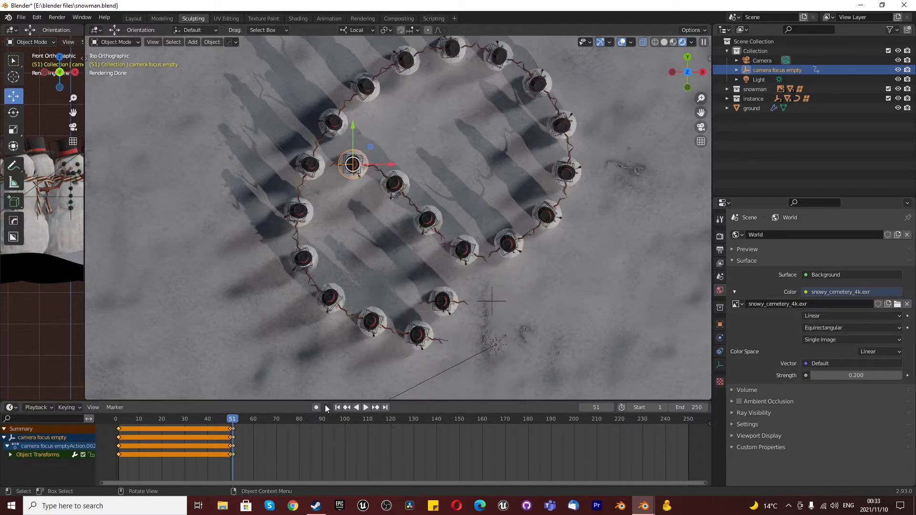
{"action": "left_click", "coordinate": [337, 407]}
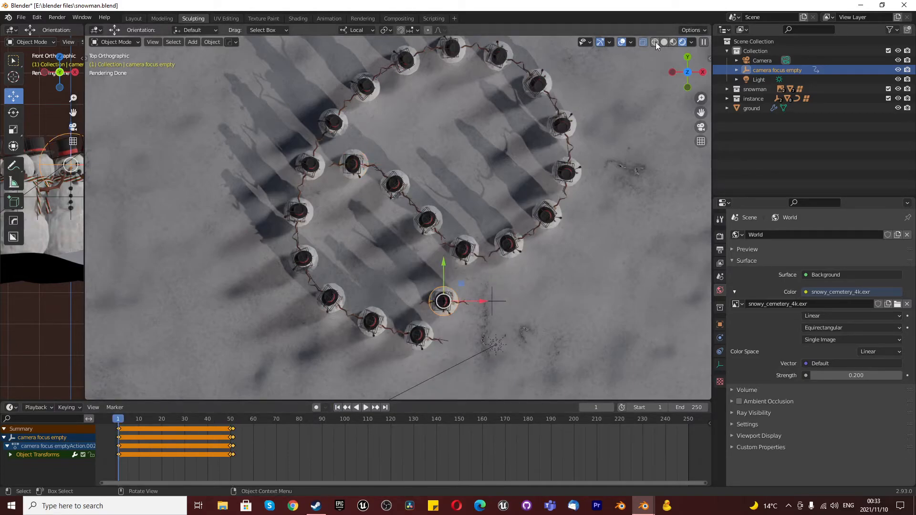